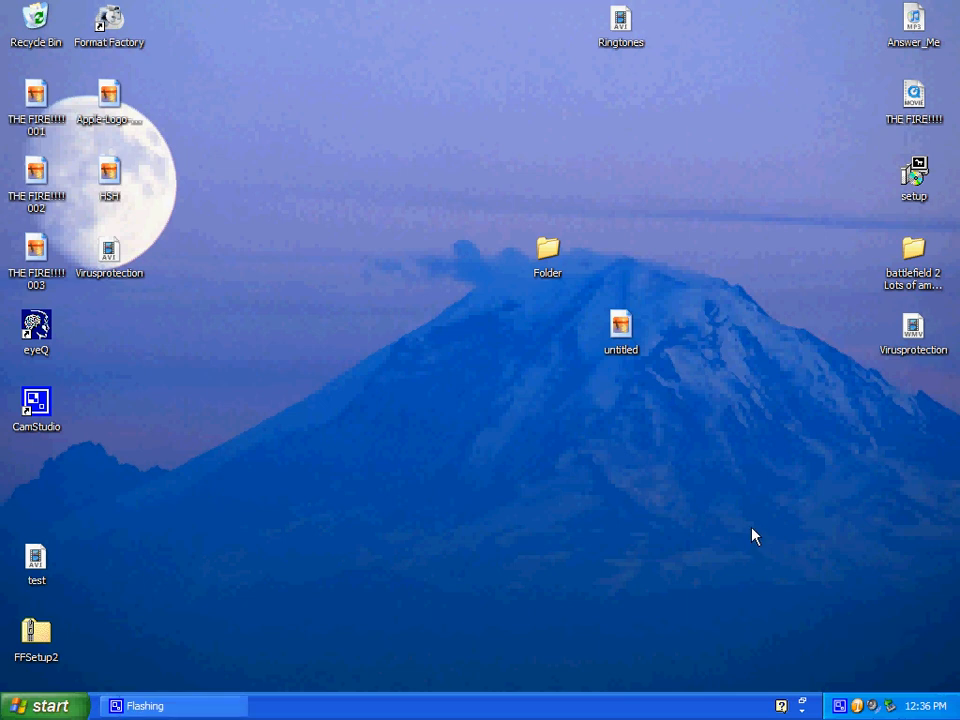
mouse_move(656, 358)
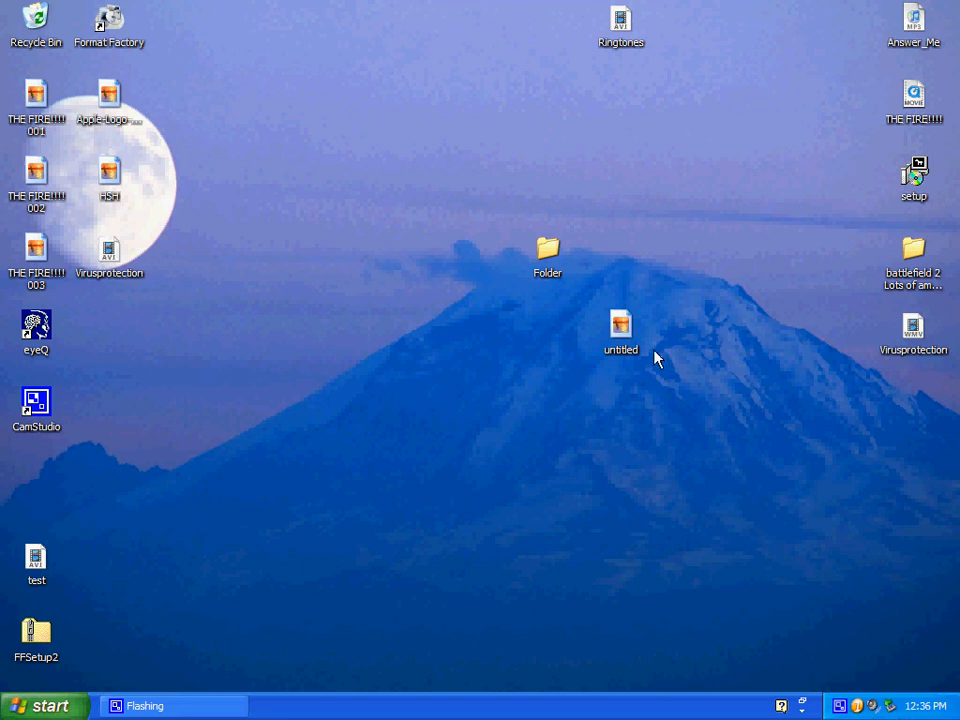
mouse_move(620, 324)
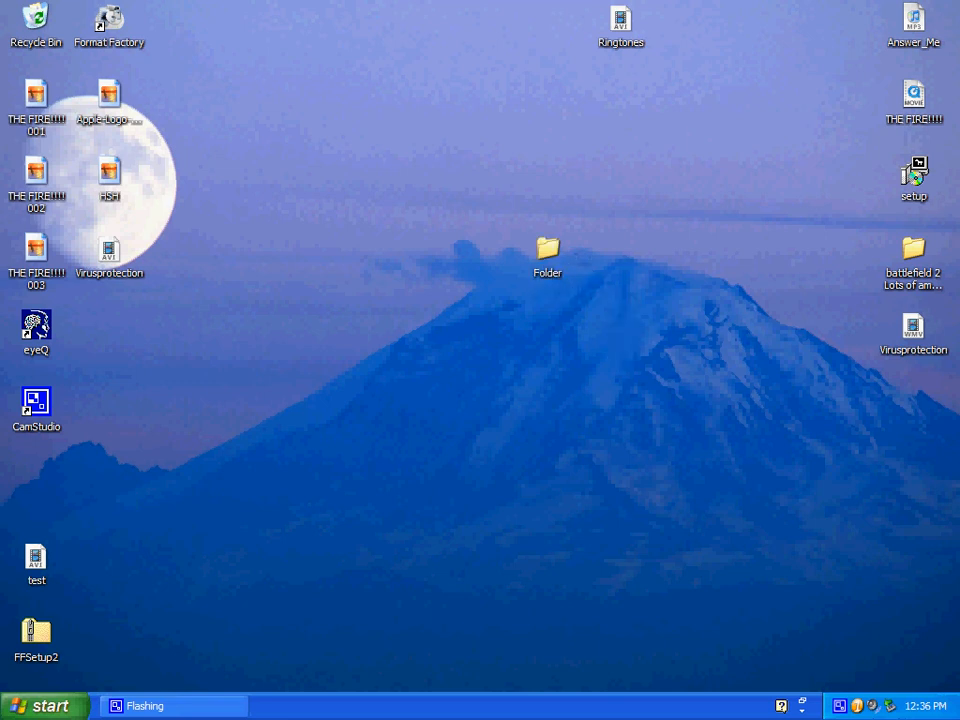
Compress Folder into a zipped version and move it to the centre of the desktop.
double_click(548, 250)
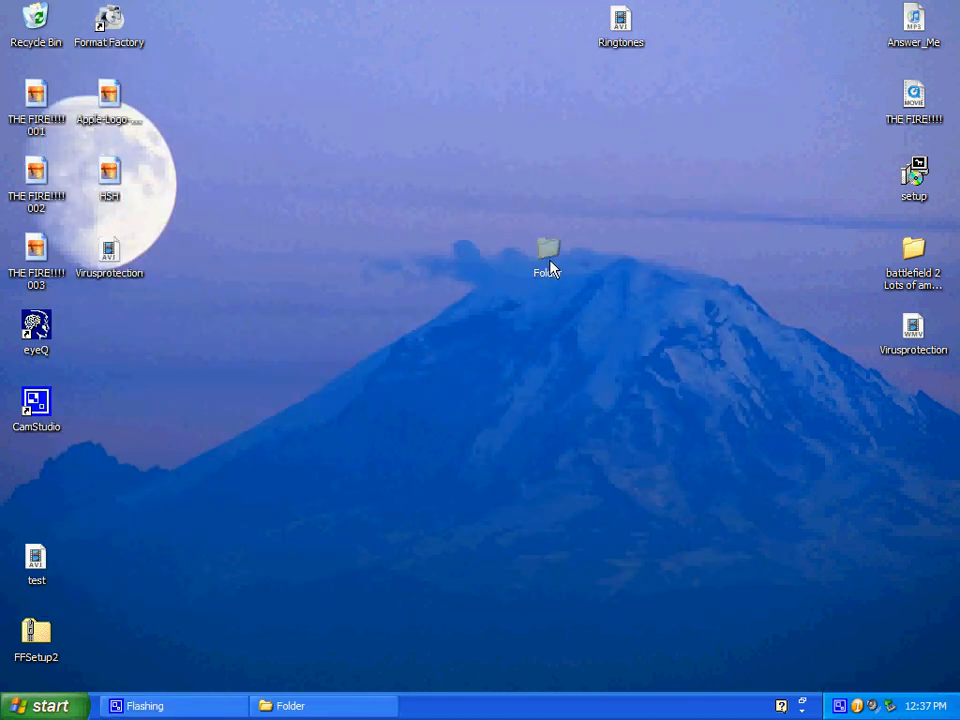
right_click(548, 250)
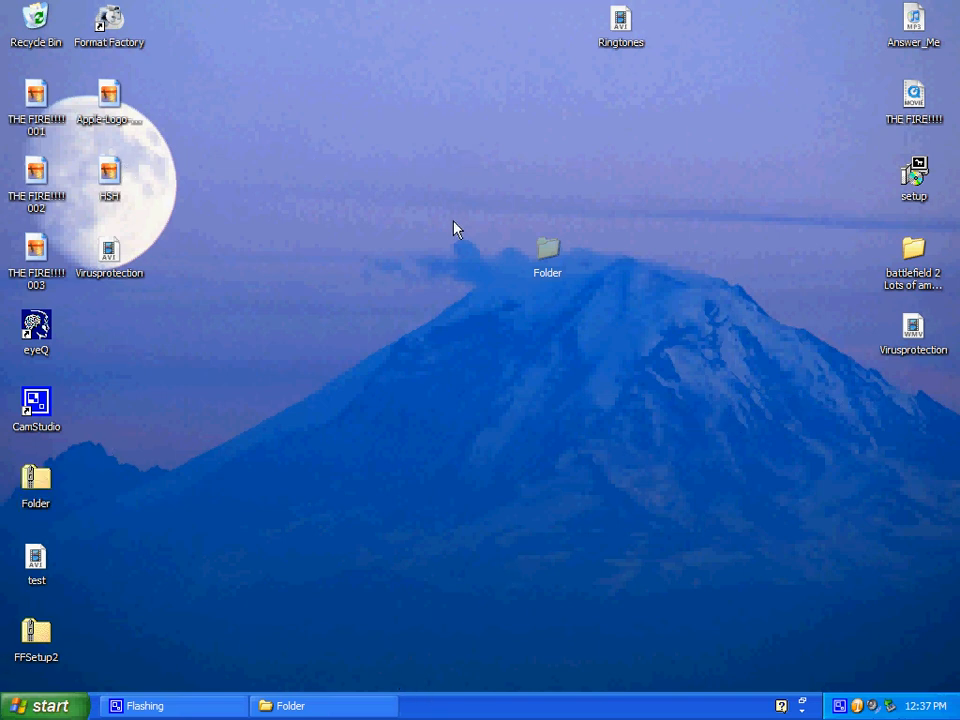
left_click_drag(548, 248, 490, 316)
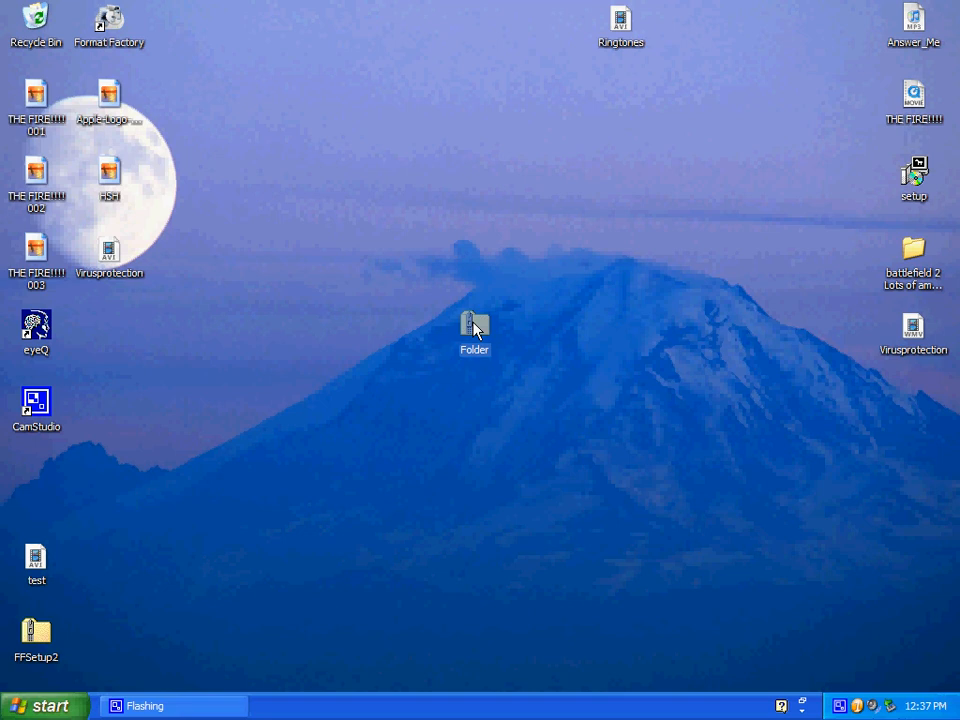
double_click(476, 330)
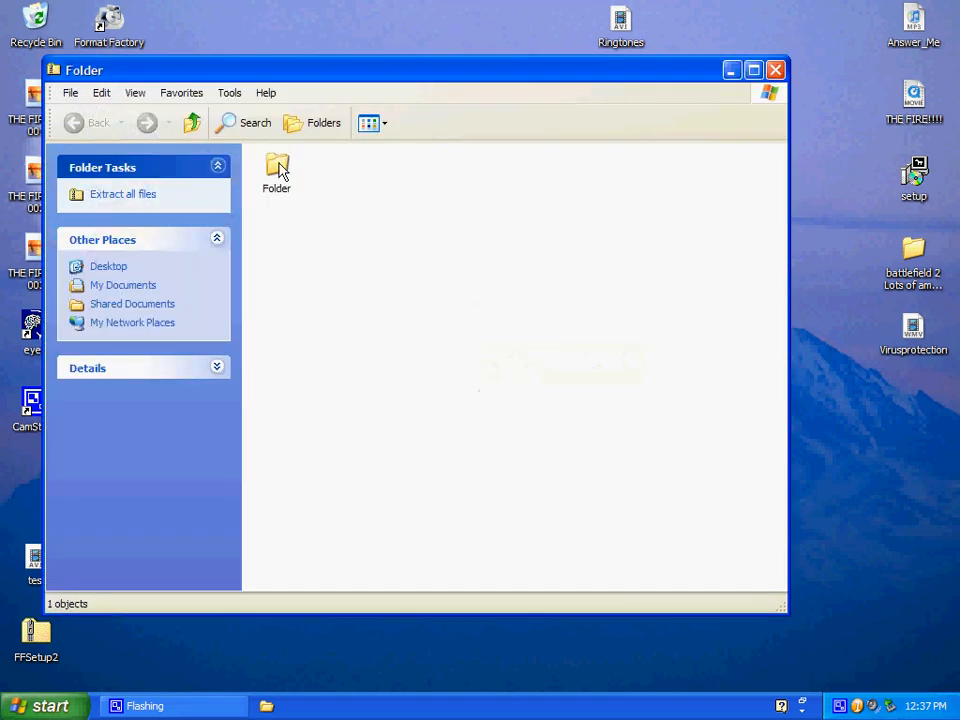
left_click(276, 170)
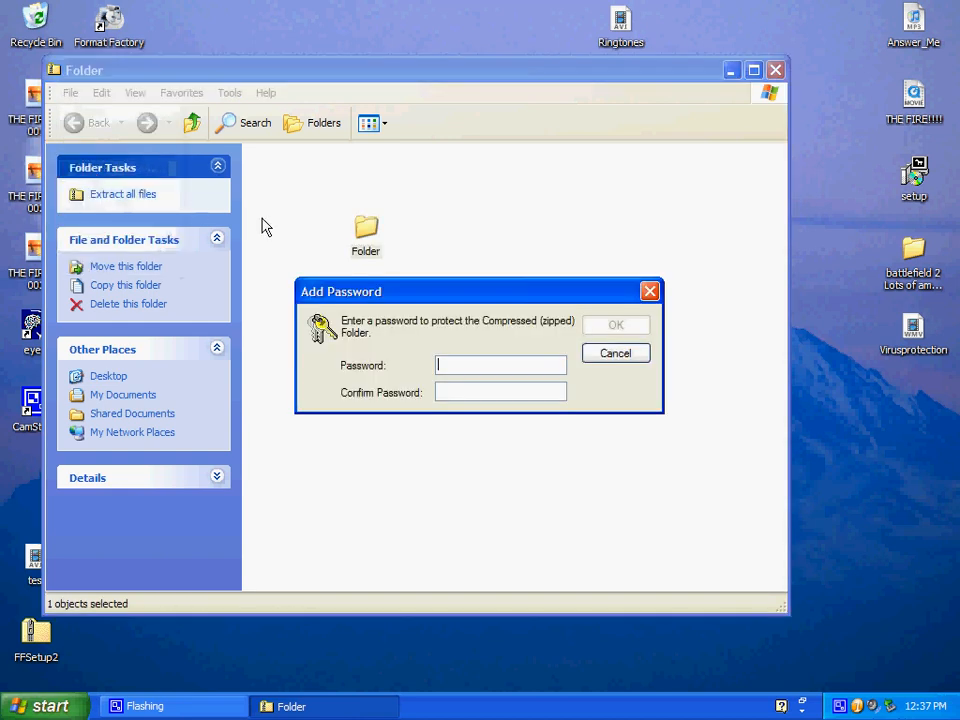
mouse_move(296, 248)
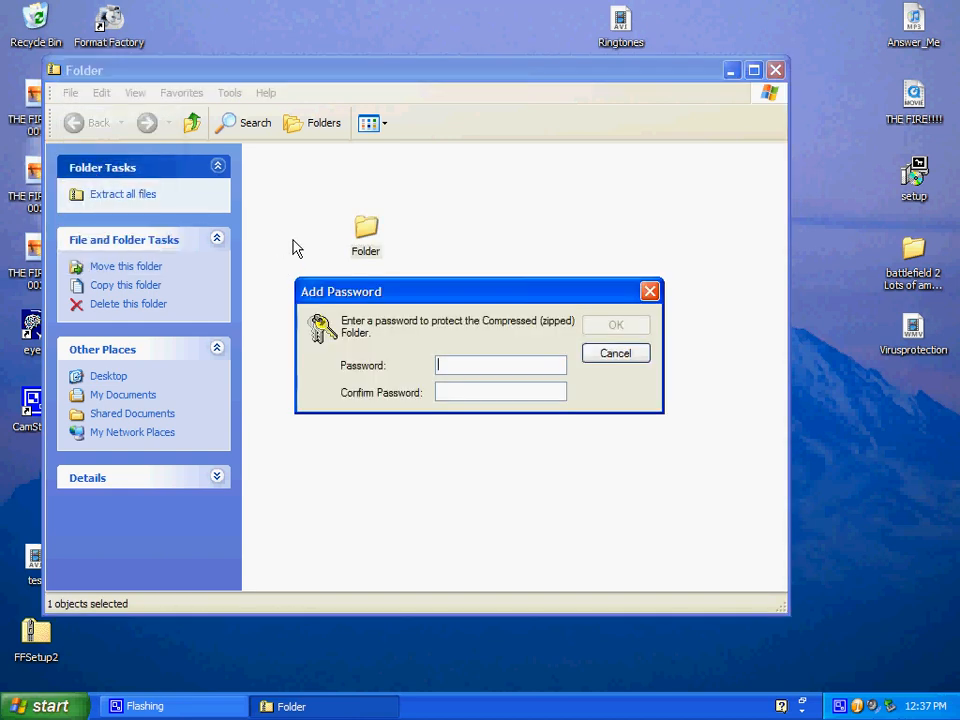
type("•")
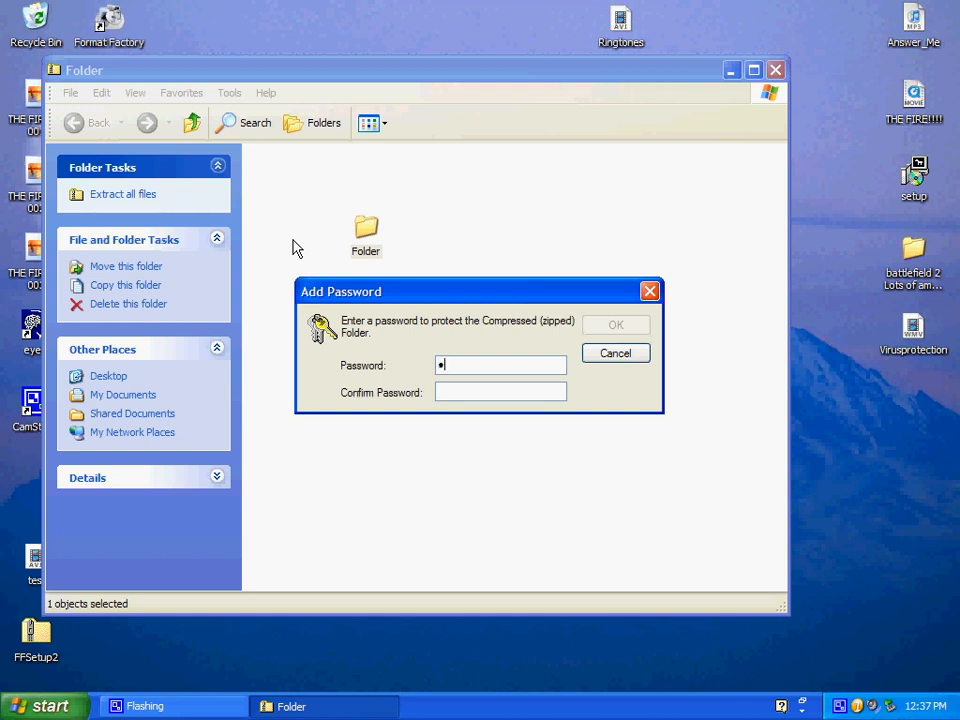
type("password")
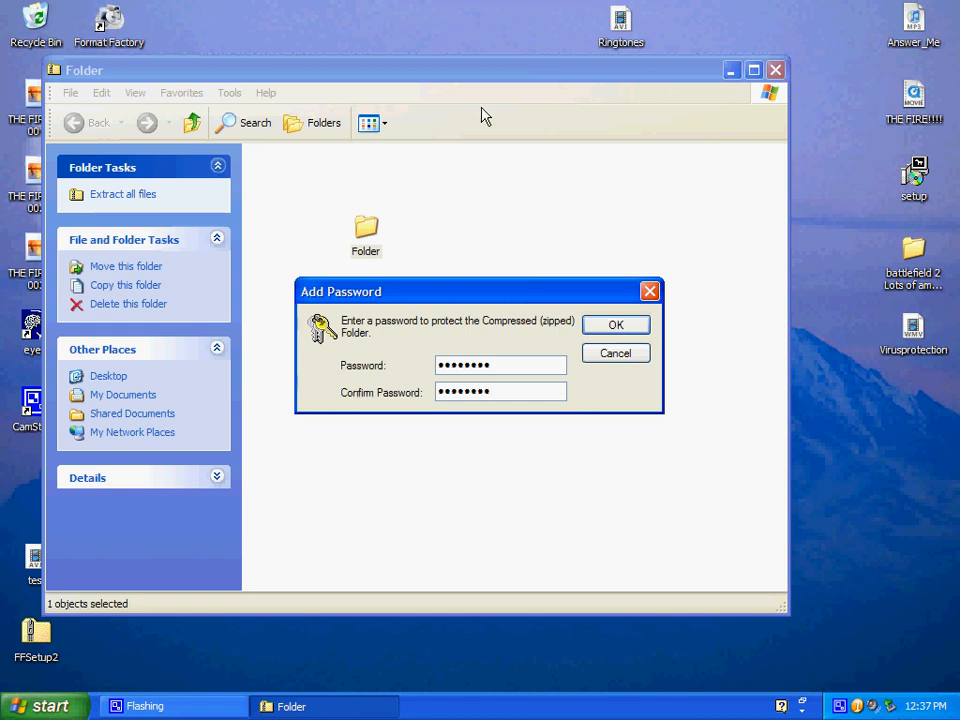
left_click(616, 324)
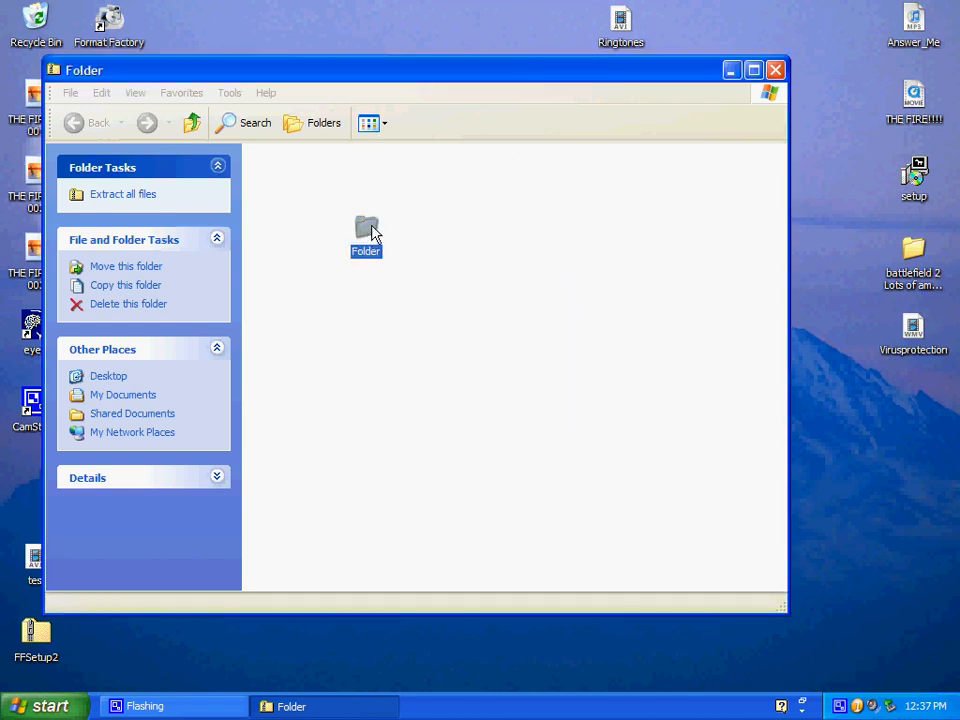
Attempt to open the untitled image with a wrong password and dismiss the error.
left_click(550, 400)
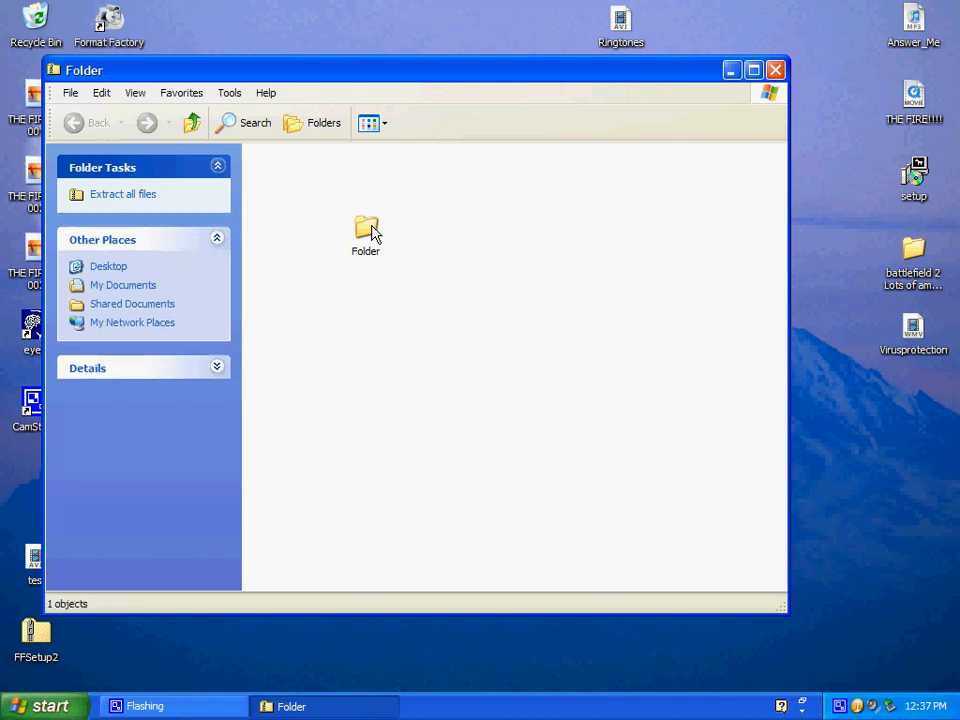
double_click(368, 236)
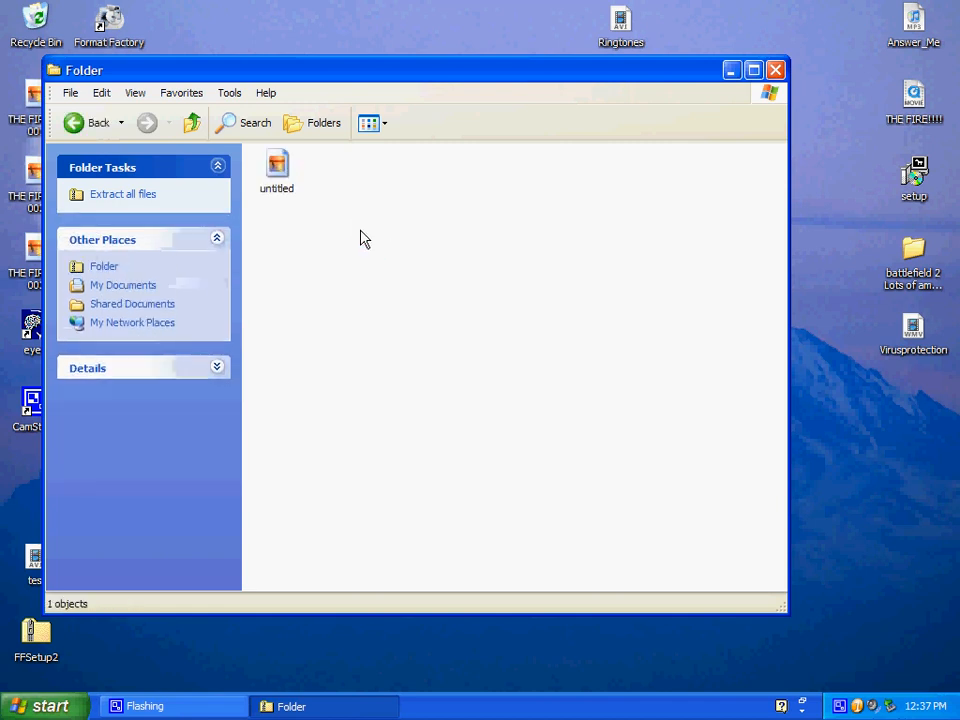
double_click(276, 164)
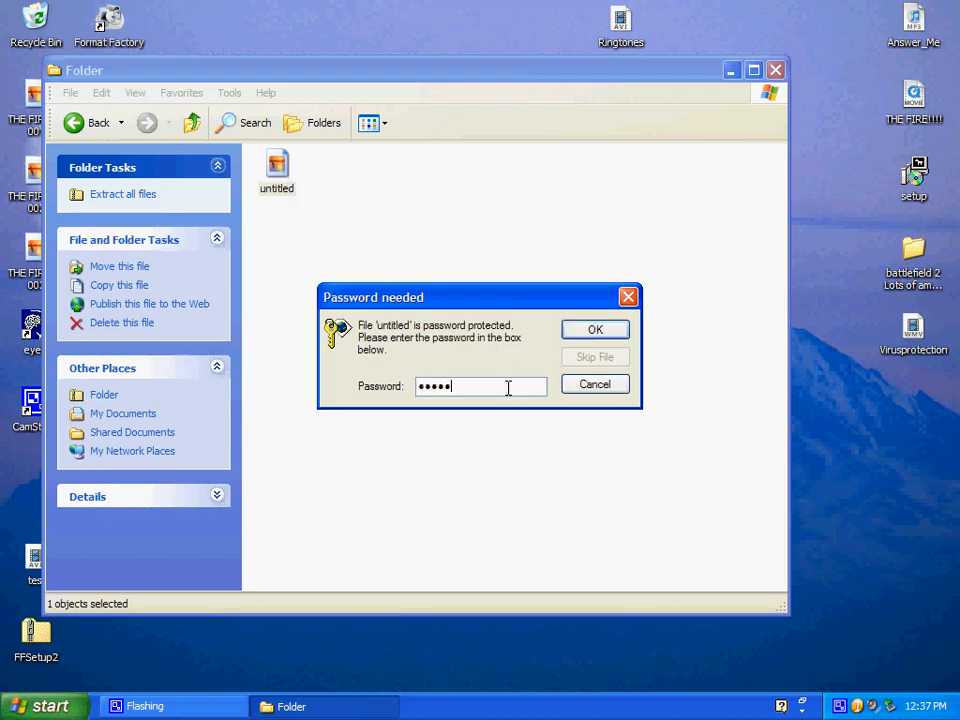
left_click(596, 328)
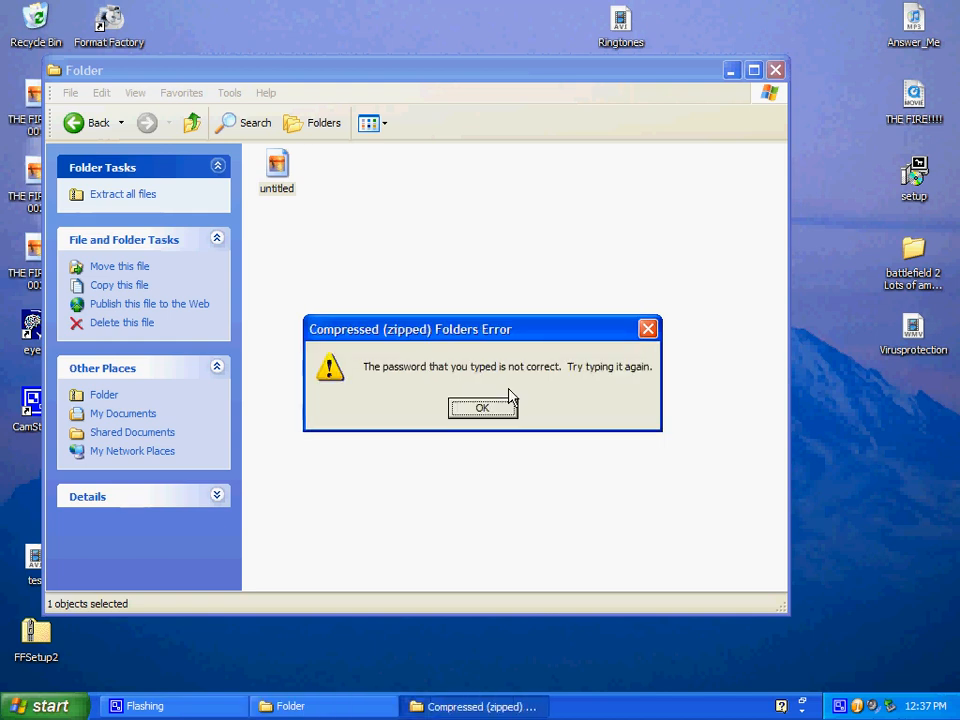
left_click(482, 408)
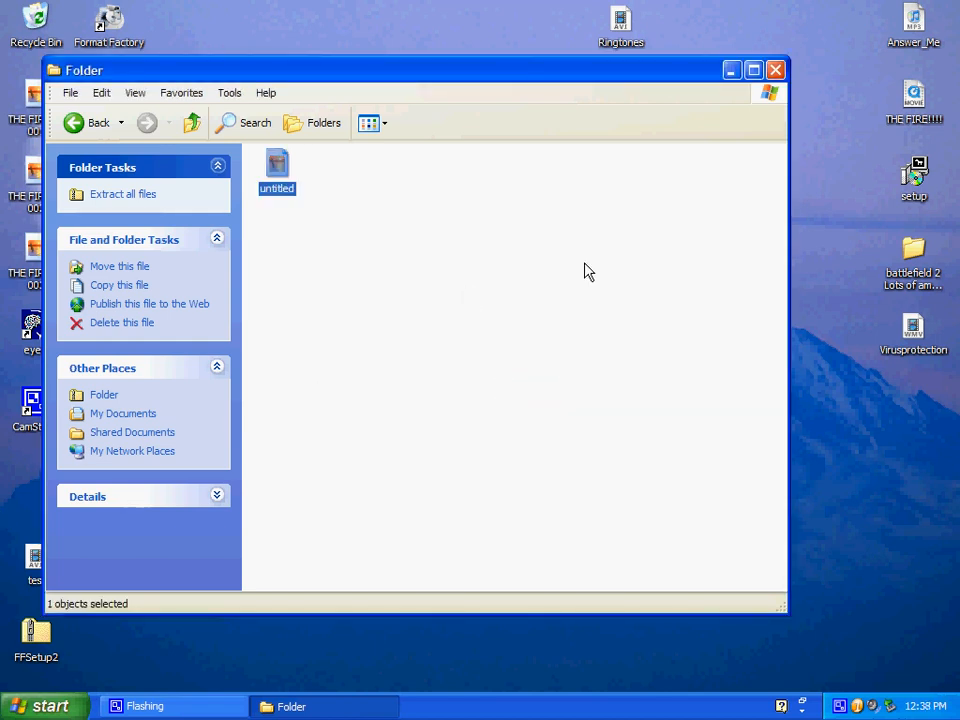
Open the untitled image with the correct password, then close the viewer and the zipped folder.
double_click(276, 164)
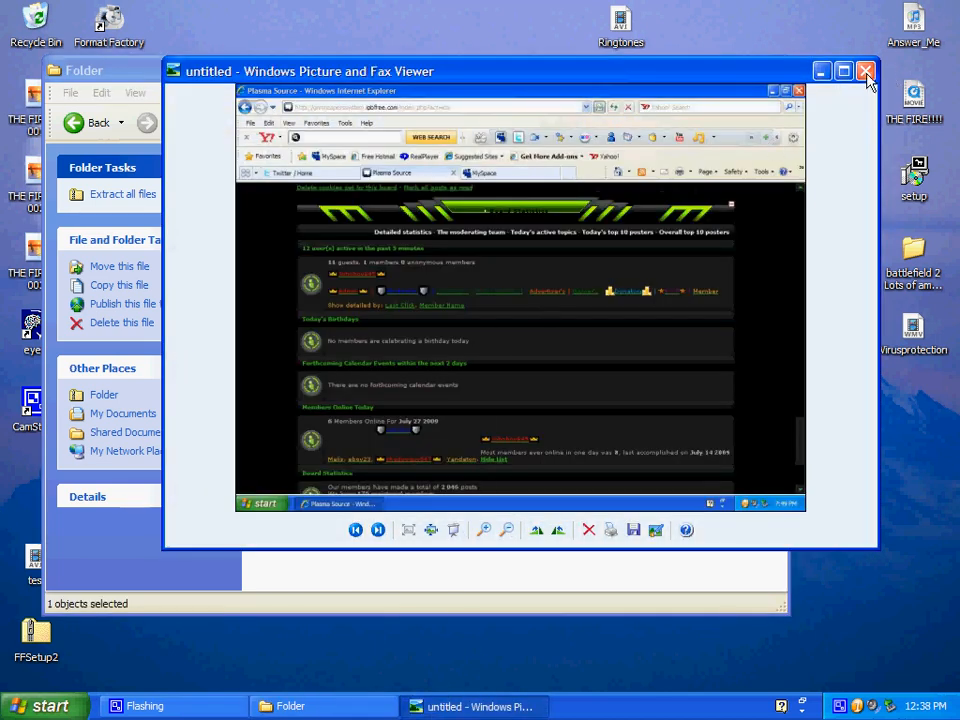
left_click(866, 72)
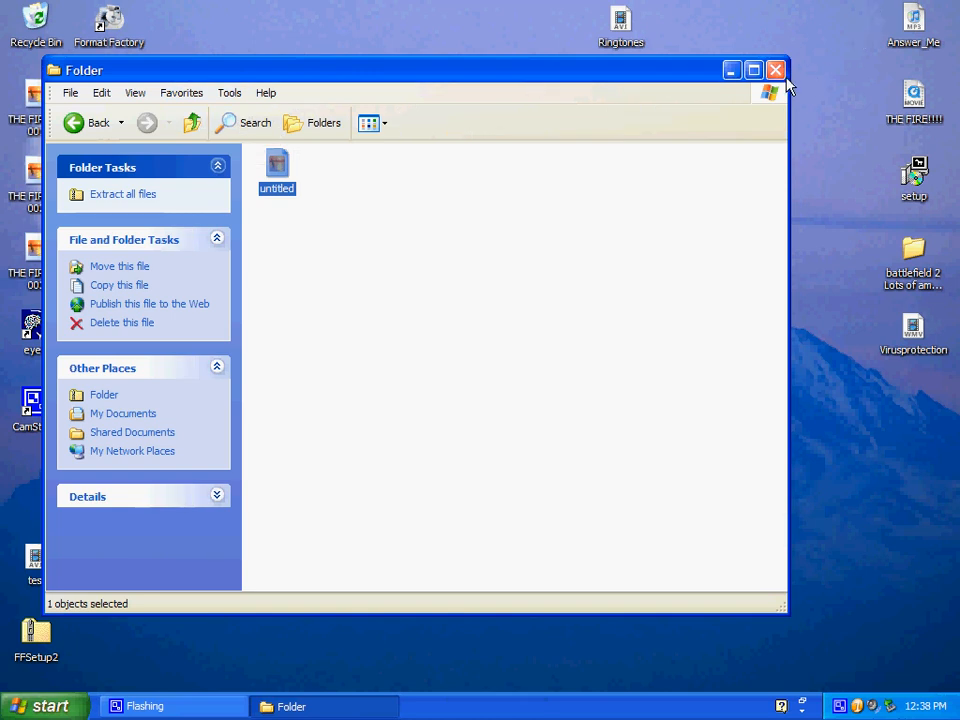
left_click(776, 68)
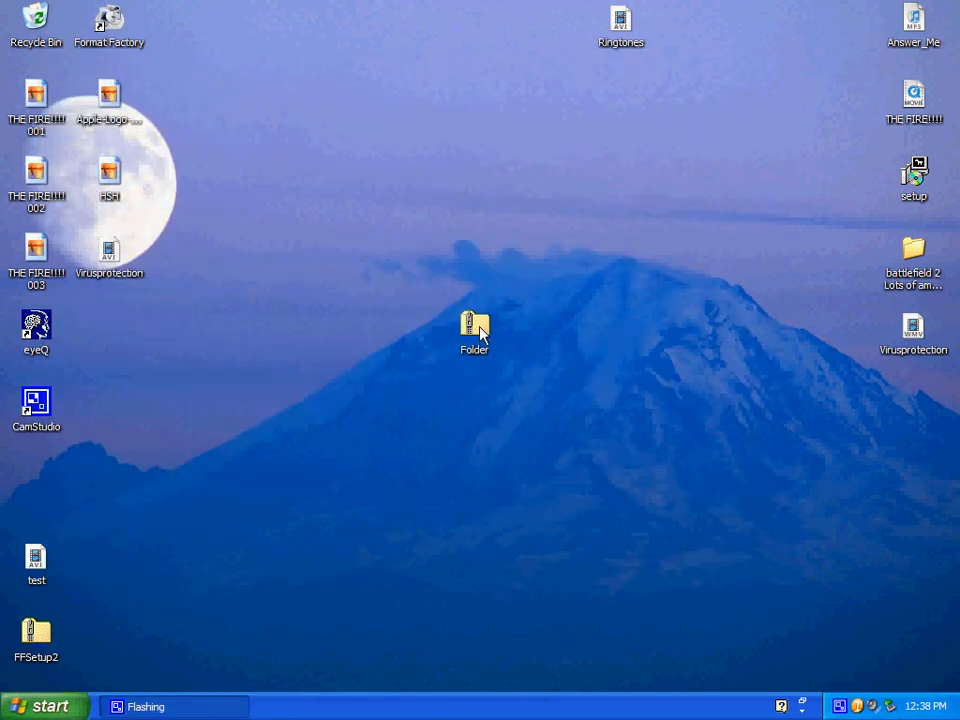
Move the zipped Folder into the left icon column below CamStudio, above test.
left_click_drag(476, 330, 36, 480)
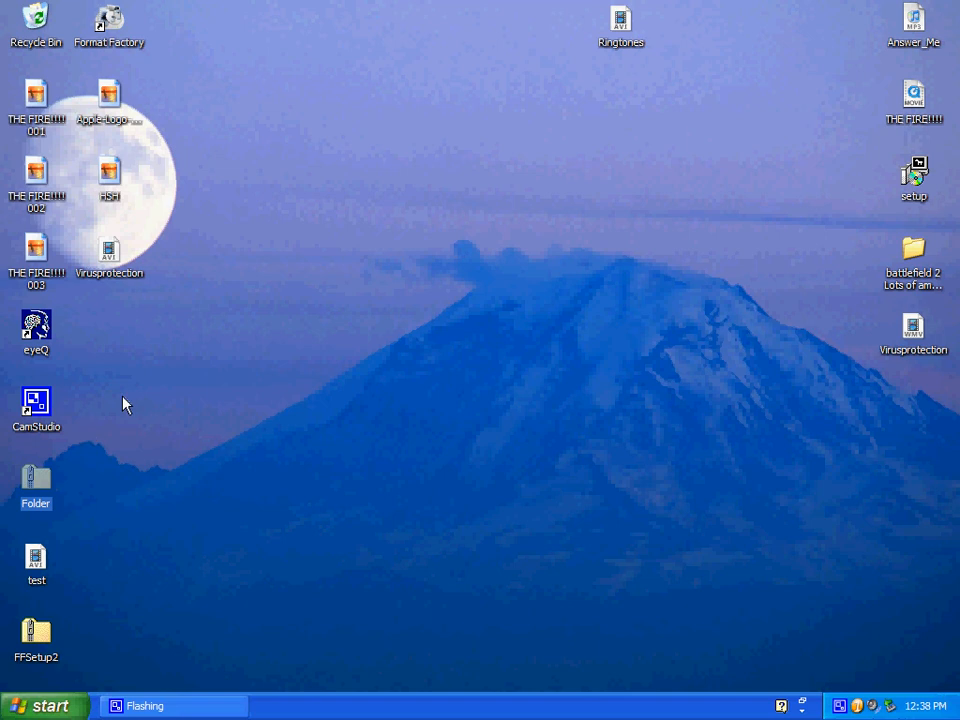
mouse_move(616, 556)
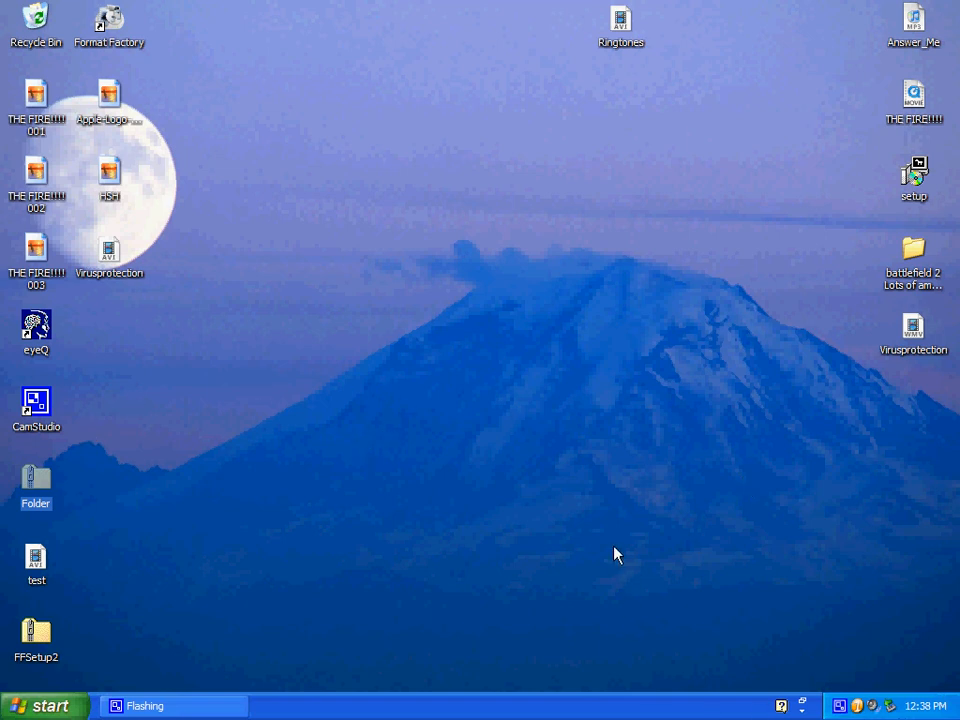
mouse_move(390, 388)
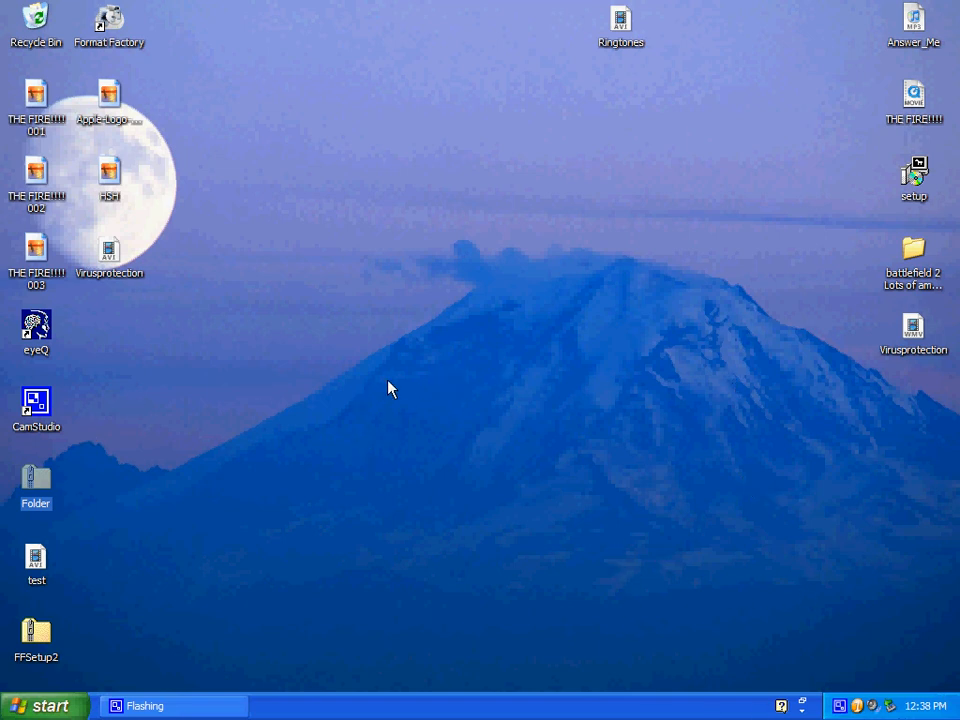
mouse_move(416, 268)
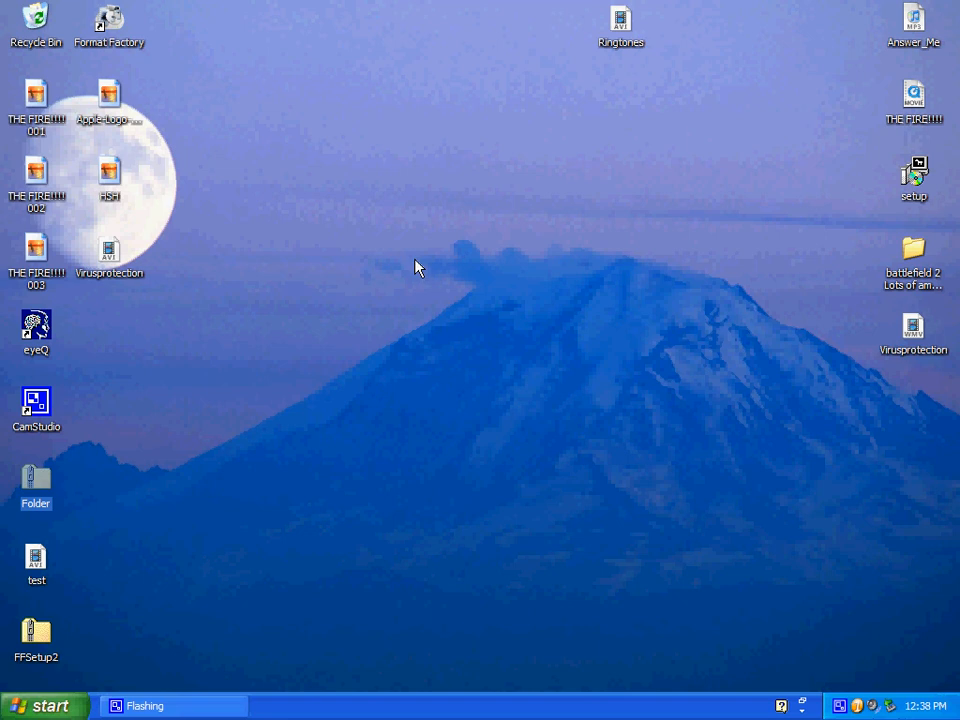
right_click(840, 706)
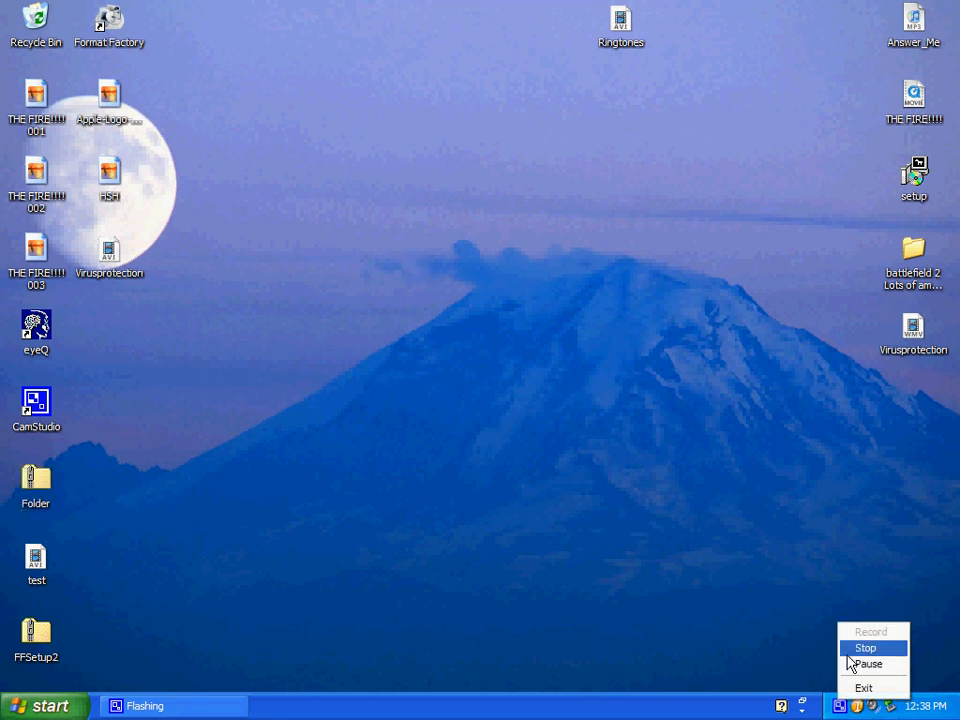